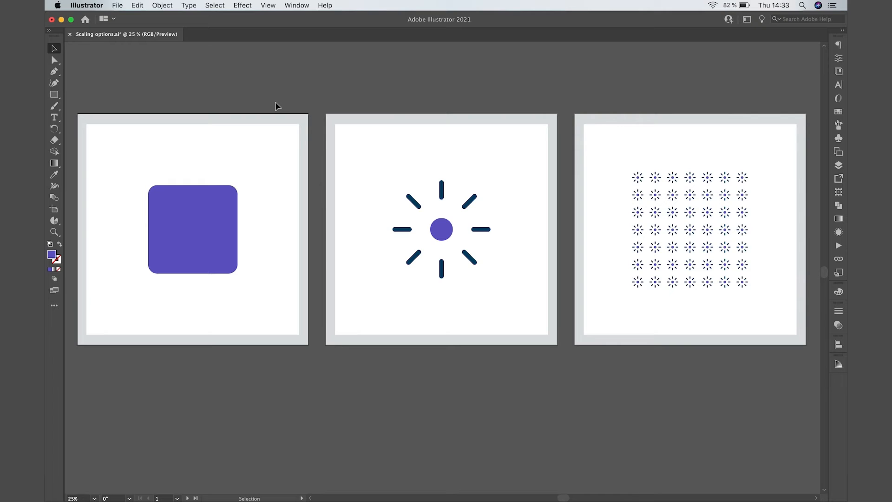
pyautogui.moveTo(224, 186)
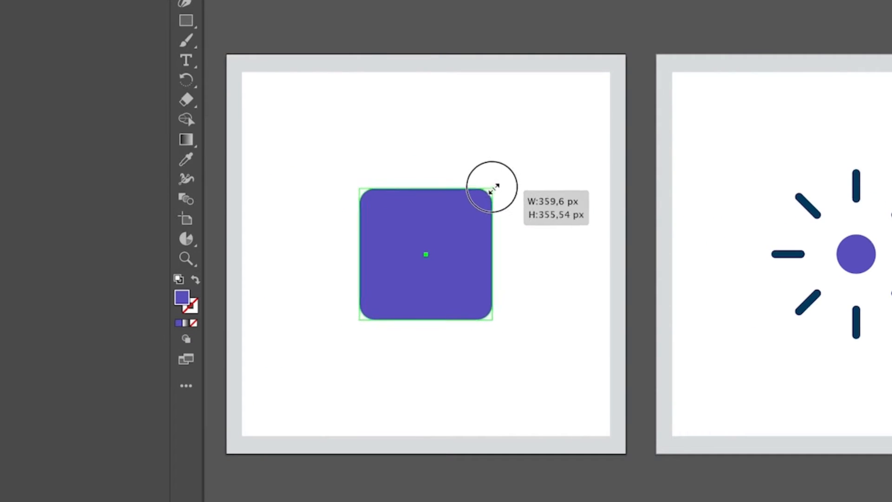
# Shrink the rounded purple square to about 115 px wide via its corner handle.
pyautogui.moveTo(490, 188); pyautogui.dragTo(452, 238)
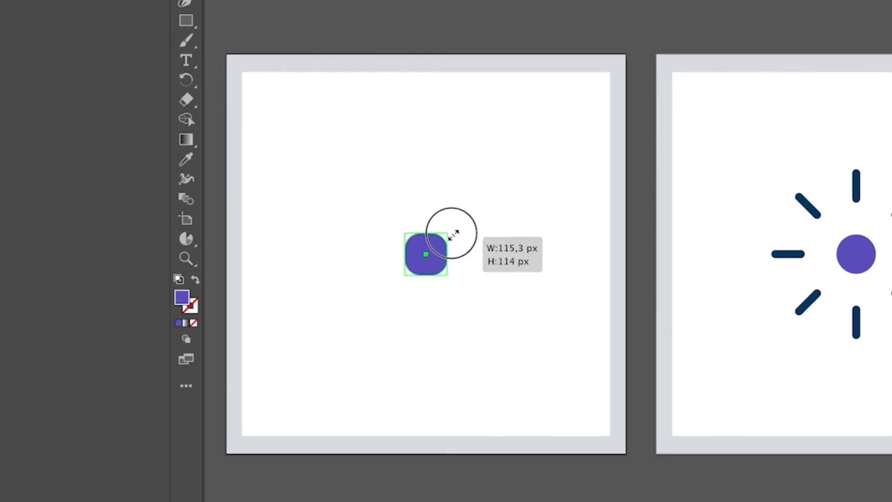
pyautogui.moveTo(447, 234); pyautogui.dragTo(439, 244)
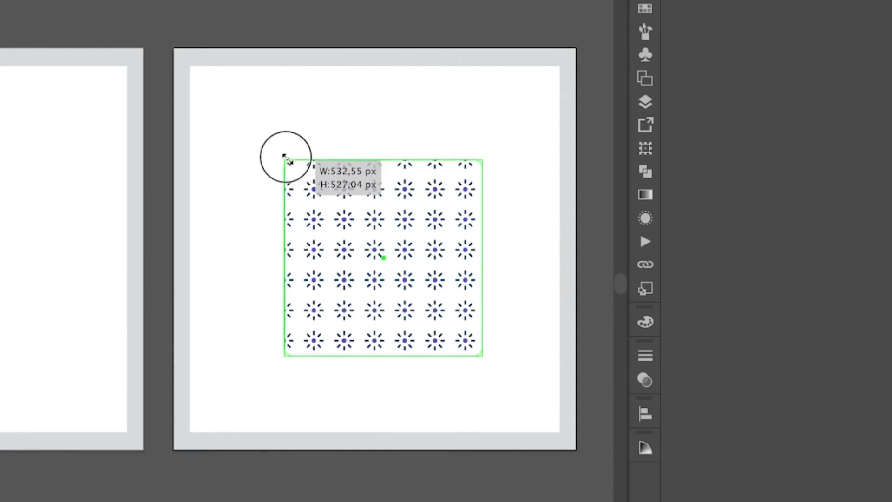
# Resize the patterned rectangle with its bounding-box handles to see how the pattern behaves.
pyautogui.moveTo(287, 158); pyautogui.dragTo(415, 264)
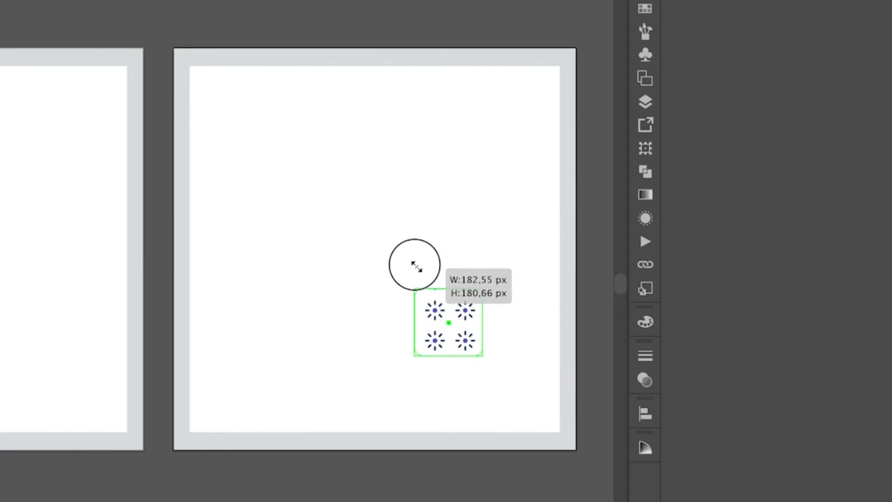
pyautogui.moveTo(415, 264); pyautogui.dragTo(217, 105)
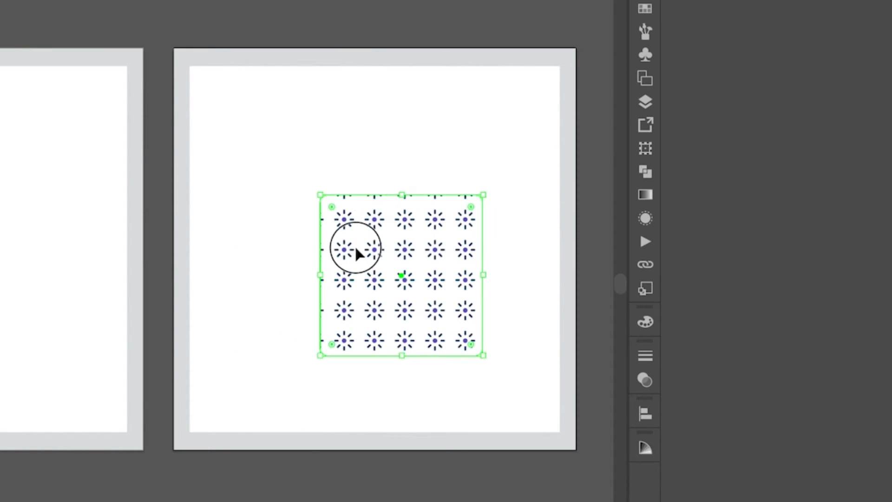
pyautogui.moveTo(355, 253); pyautogui.dragTo(308, 188)
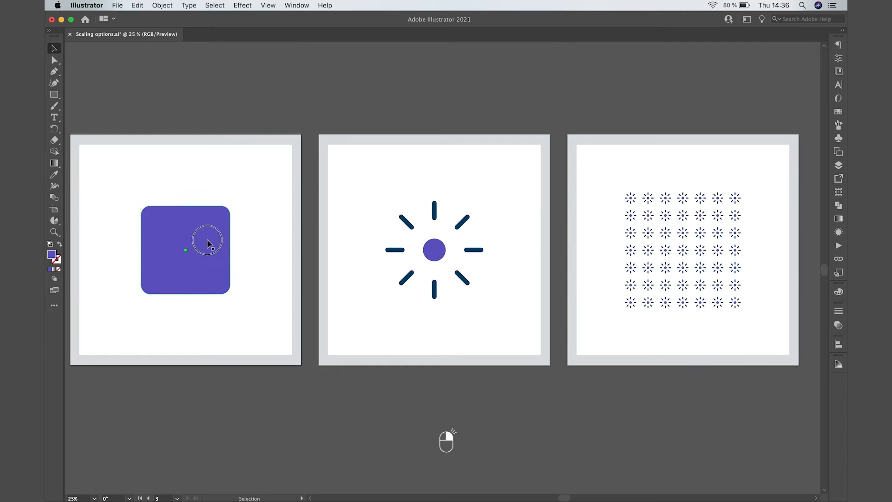
# Bring up Transform > Scale settings for the rounded square from its context menu.
pyautogui.rightClick(207, 245)
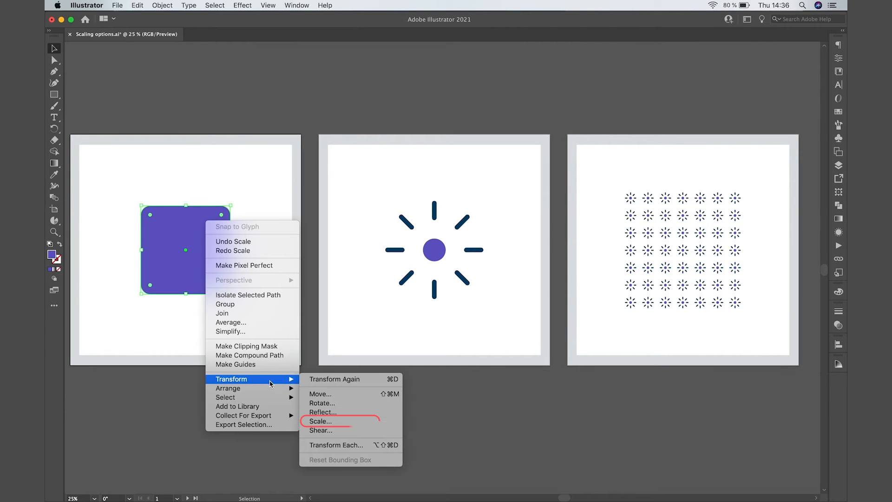
pyautogui.click(321, 421)
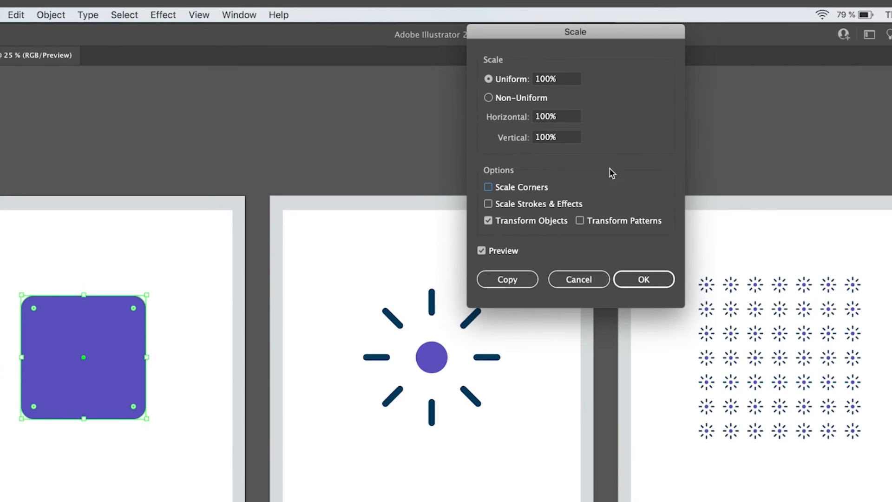
# Switch on Scale Corners in the Scale settings.
pyautogui.click(488, 187)
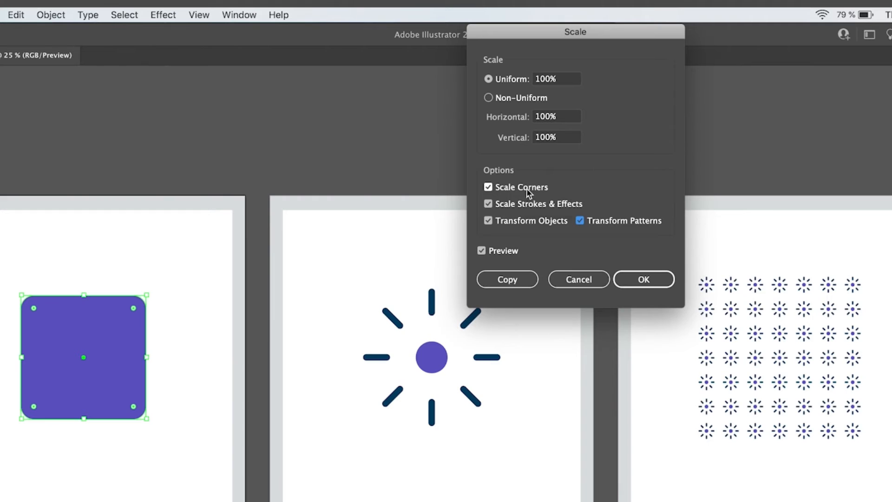
pyautogui.moveTo(612, 237)
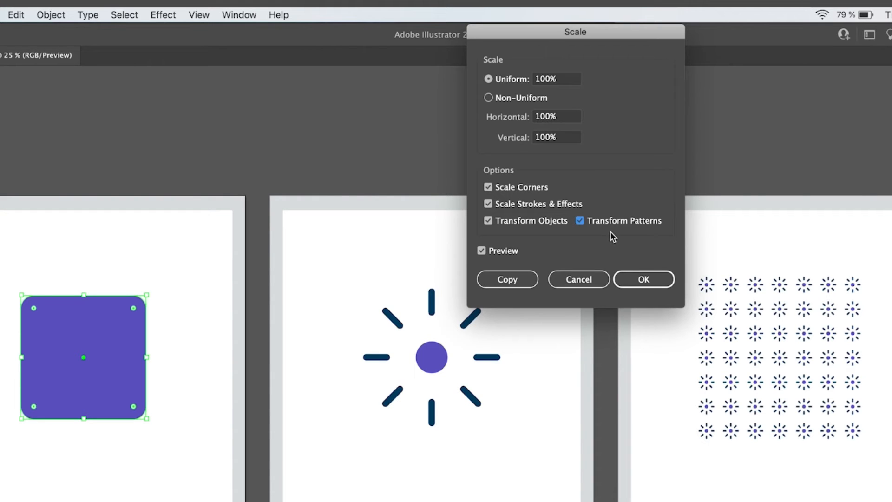
pyautogui.moveTo(677, 250)
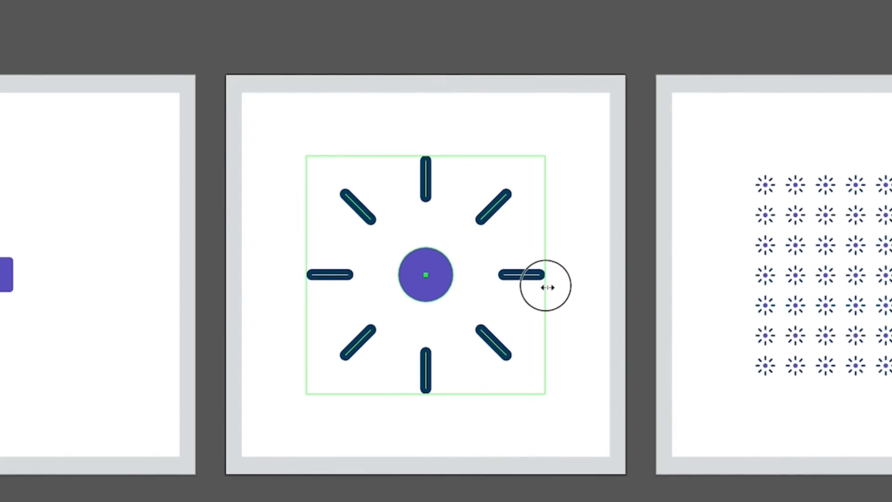
# Enlarge the sun icon by dragging its bounding-box handle outward.
pyautogui.moveTo(549, 287); pyautogui.dragTo(268, 250)
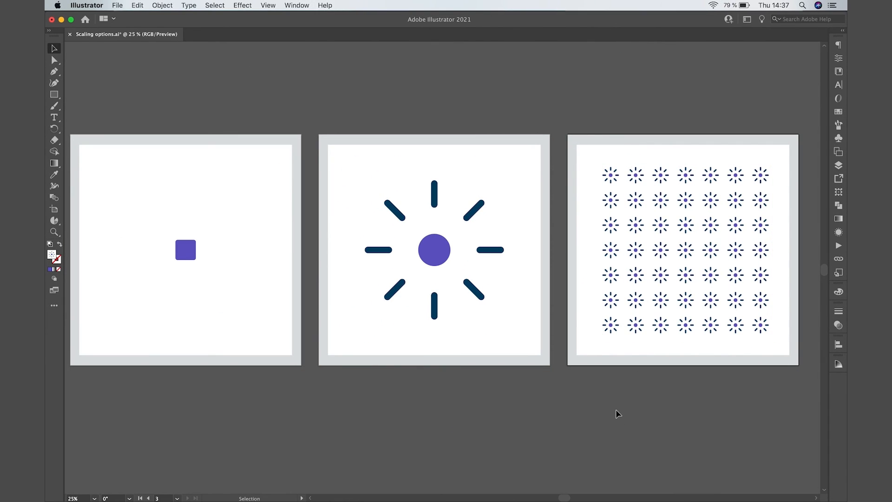
pyautogui.moveTo(619, 411)
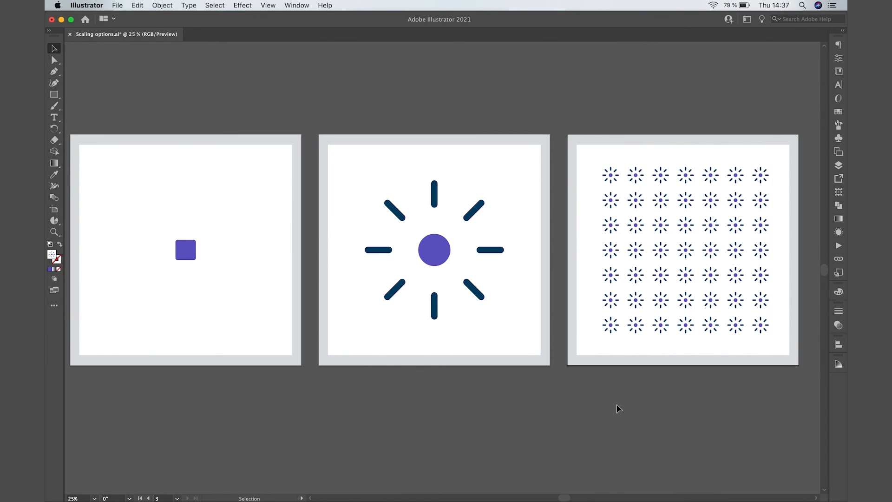